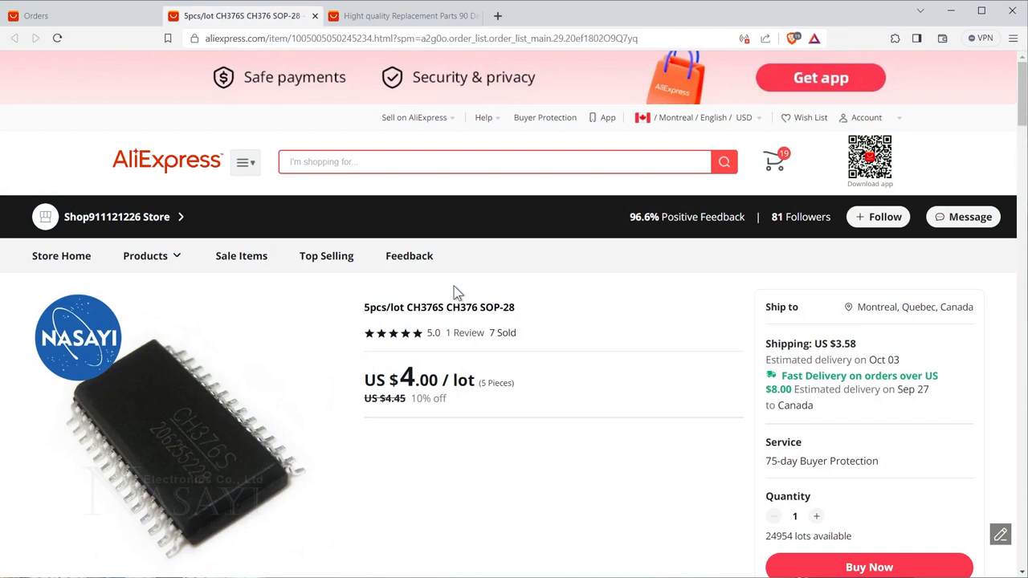
pyautogui.moveTo(442, 56)
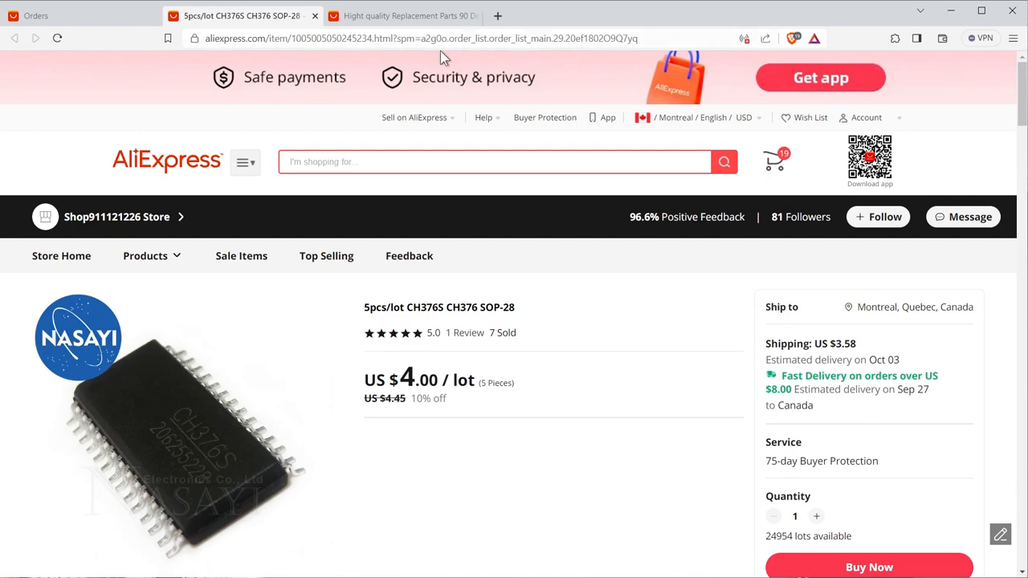
# Step: Return to the orders list and open the SST39SF040 memory chip's product page
pyautogui.click(35, 16)
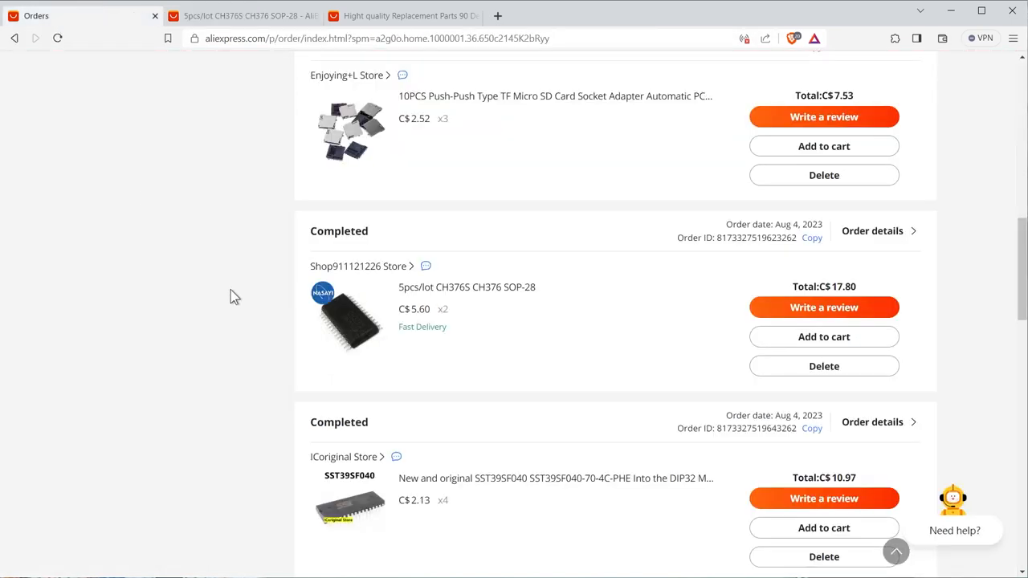
pyautogui.click(559, 478)
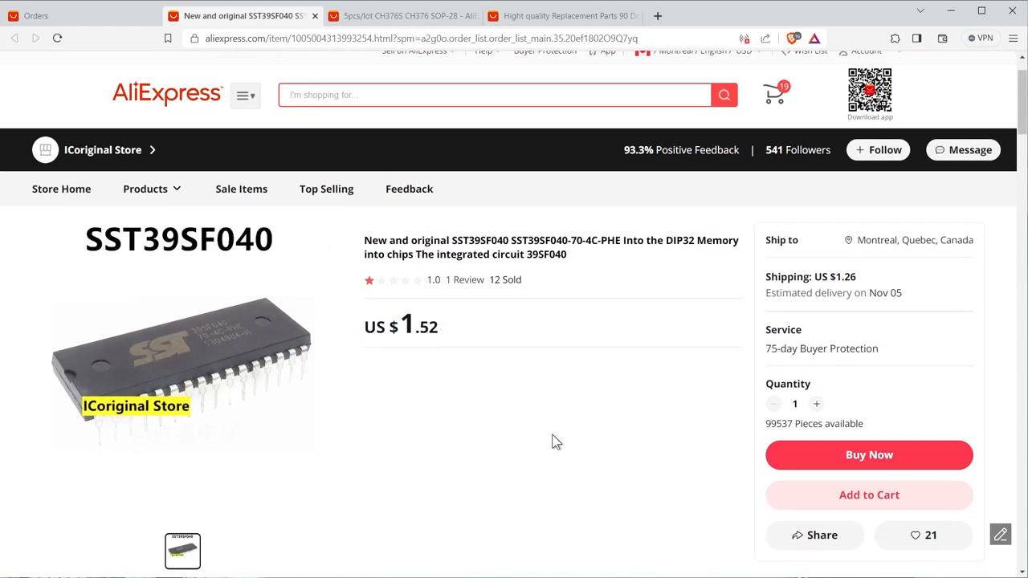
pyautogui.scroll(-3)
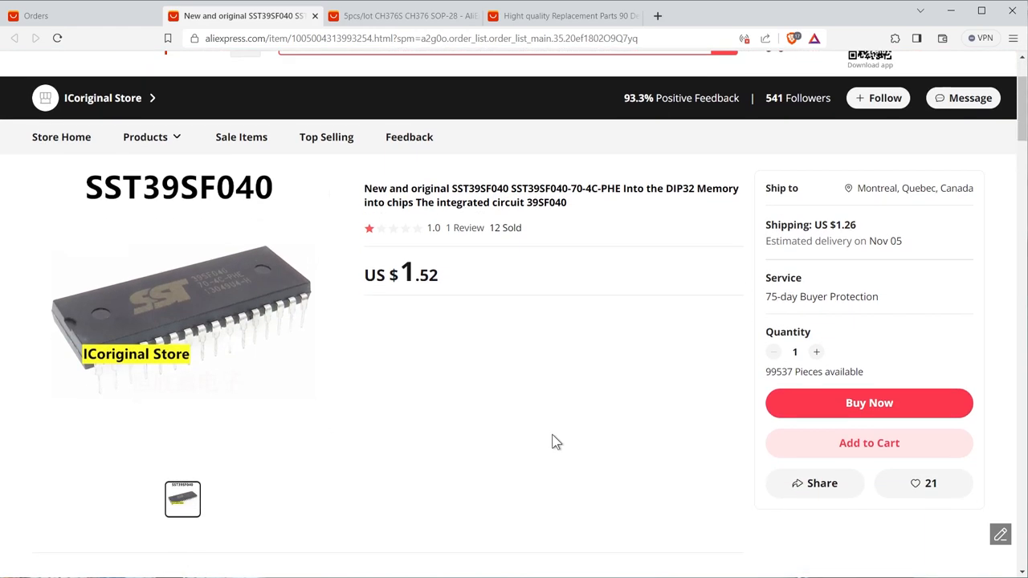
pyautogui.scroll(-3)
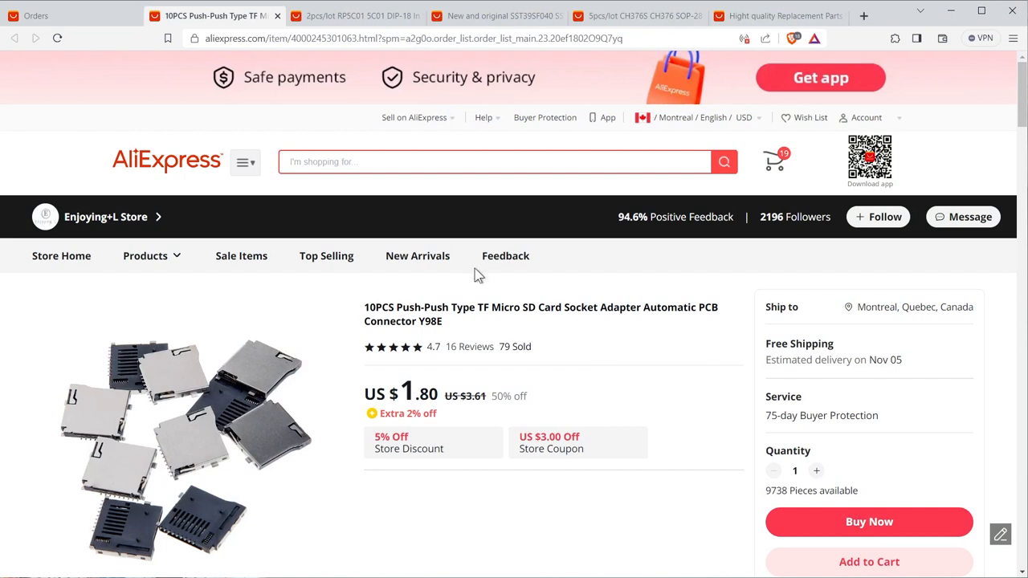
pyautogui.moveTo(483, 262)
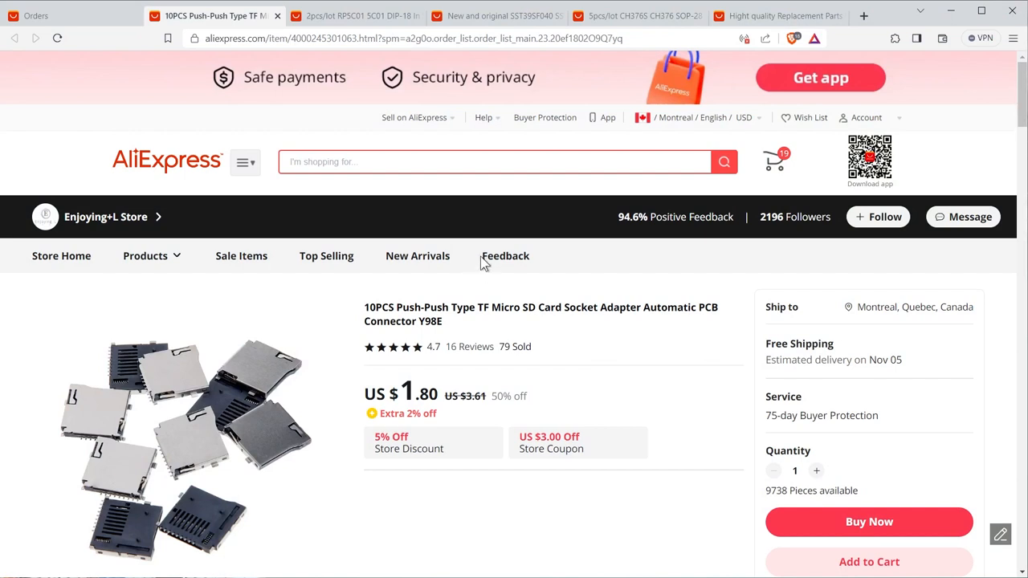